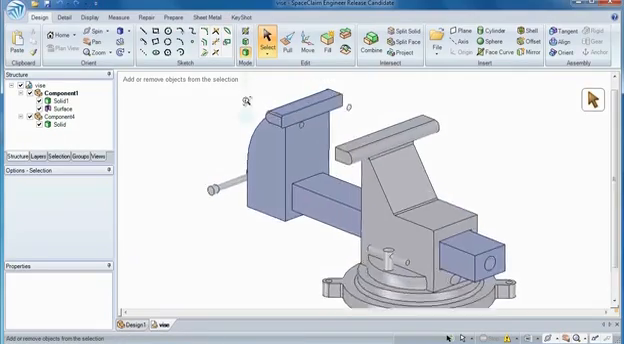
Use Combine with a cutting plane to split the teal bracket and remove the unwanted regions
{"action": "left_click", "coordinate": [288, 38]}
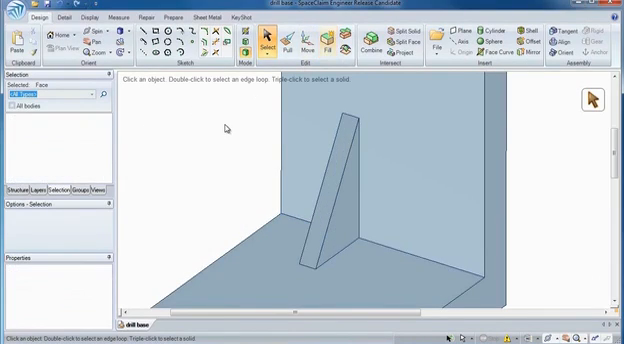
{"action": "left_click", "coordinate": [368, 36]}
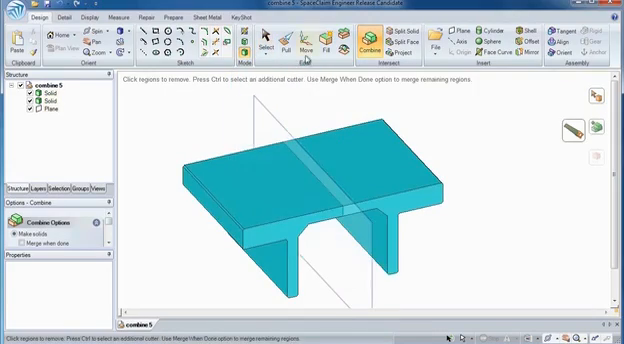
{"action": "left_click", "coordinate": [302, 36]}
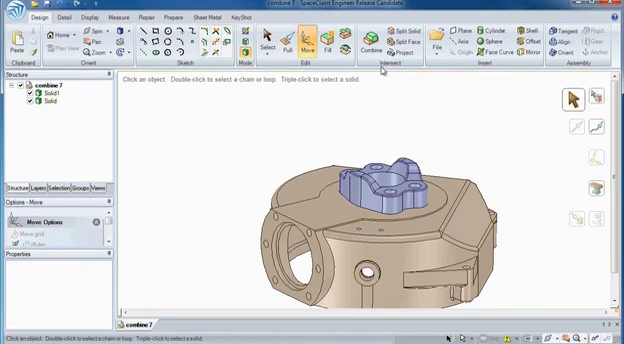
Pull rounds onto the 14 edges of the raised boss on the brown housing
{"action": "left_click", "coordinate": [290, 40]}
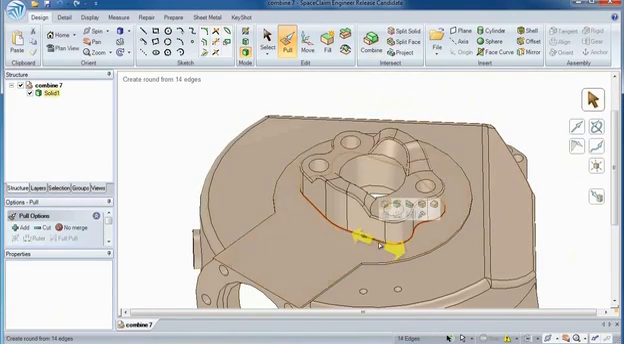
{"action": "left_click", "coordinate": [264, 44]}
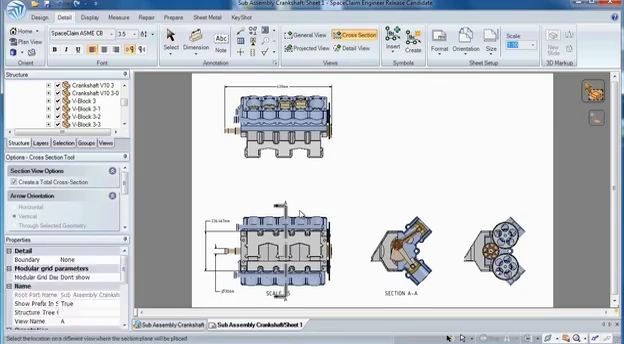
Create a drawing sheet of the crankshaft assembly with front, end and cross-section views
{"action": "left_click", "coordinate": [354, 48]}
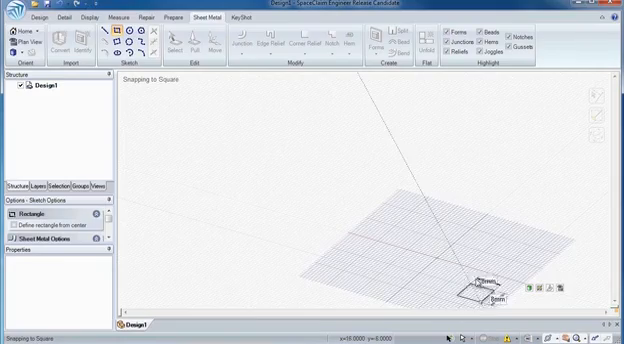
Pull the sketched rectangle into a sheet-metal tray and bend a flange along its edge
{"action": "left_click", "coordinate": [204, 44]}
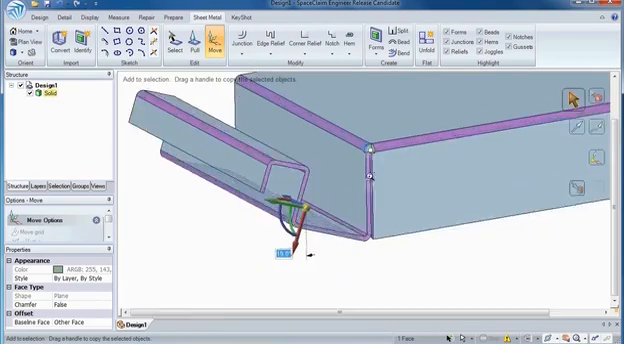
{"action": "left_click", "coordinate": [176, 52]}
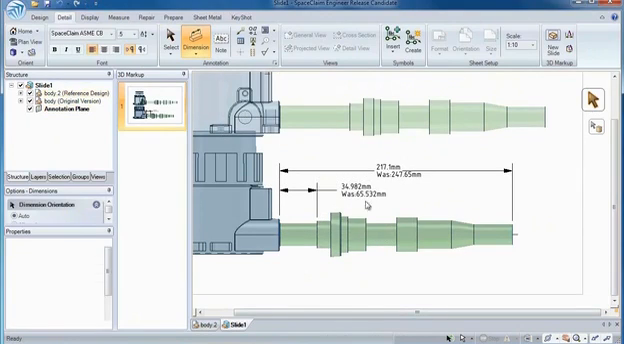
Place the 275.1 mm and 76.582 mm length dimensions on the stepped shaft drawing
{"action": "left_click", "coordinate": [318, 236]}
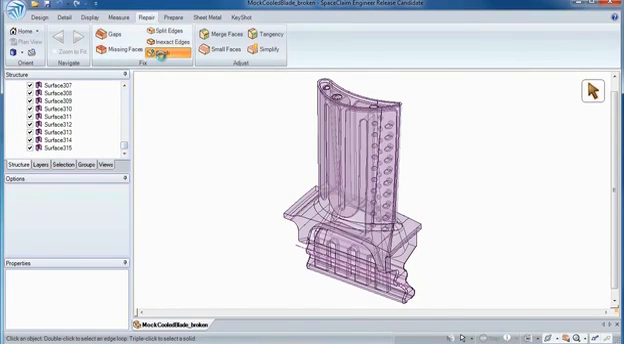
Stitch the turbine blade surfaces, fill gaps and missing faces into one closed body
{"action": "left_click", "coordinate": [162, 54]}
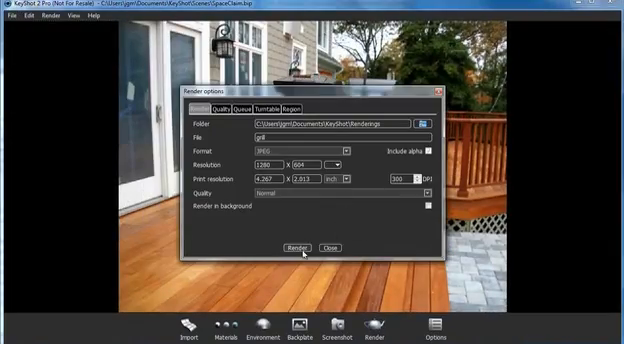
Confirm the render output settings and start the photorealistic render of the grill on the deck
{"action": "left_click", "coordinate": [292, 248]}
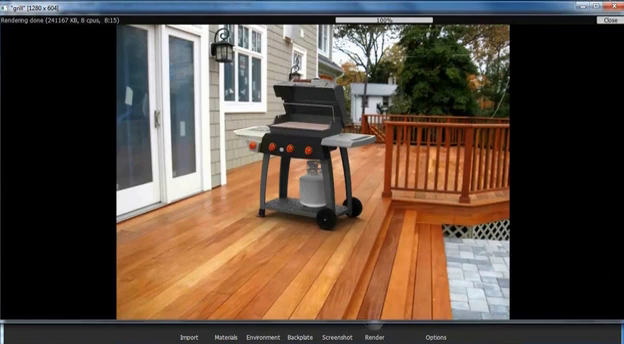